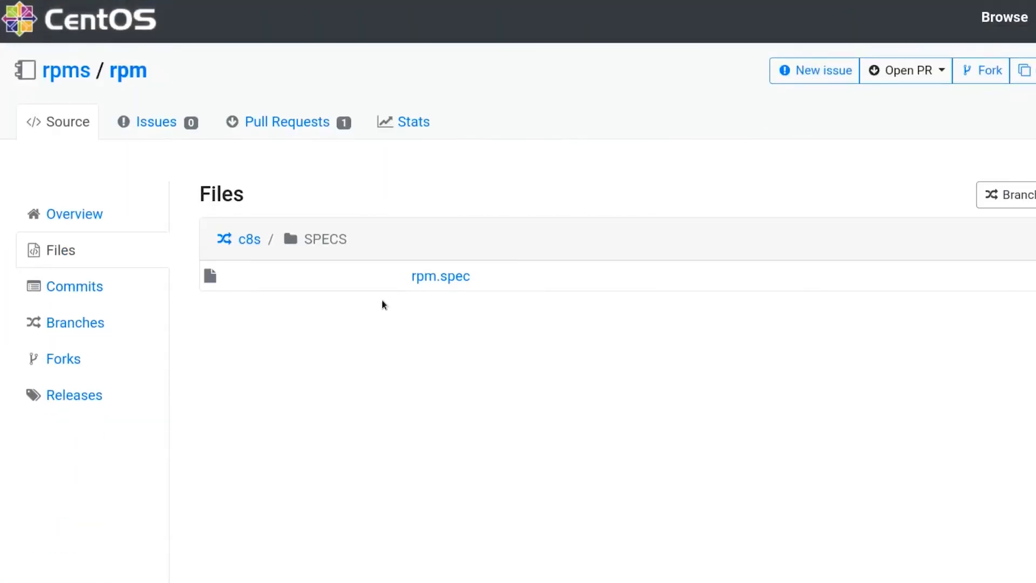
# - Return to the rpm package's c8s branch root and open the .rpm.metadata file
pyautogui.click(441, 277)
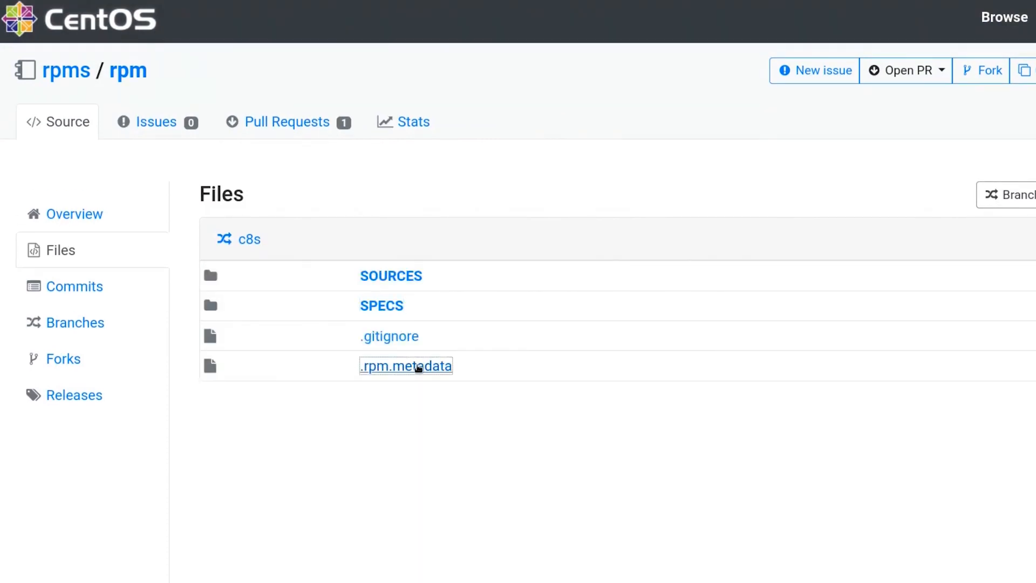
pyautogui.click(74, 286)
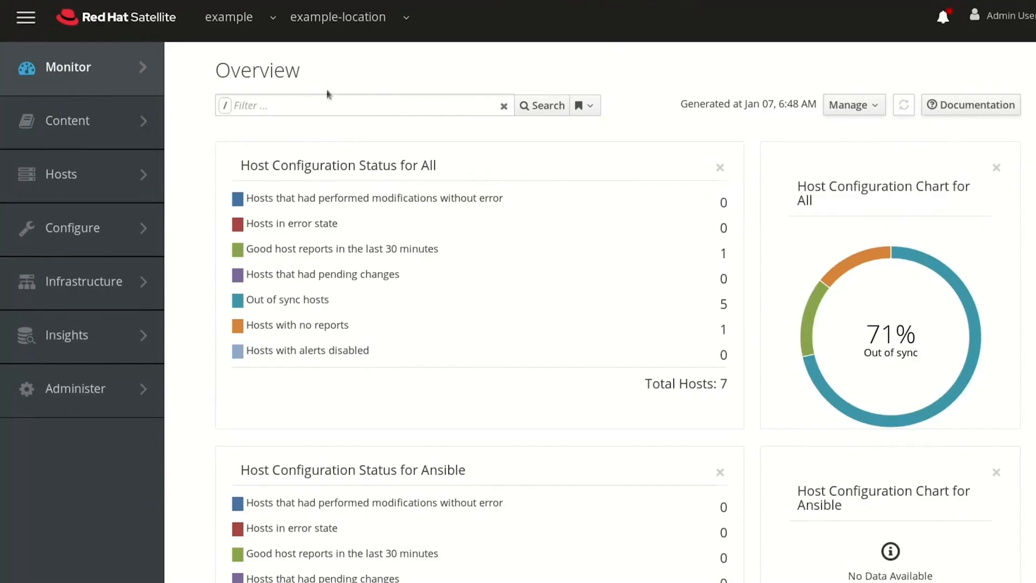
# - Go to the Content Views page from Satellite's Content menu
pyautogui.click(67, 121)
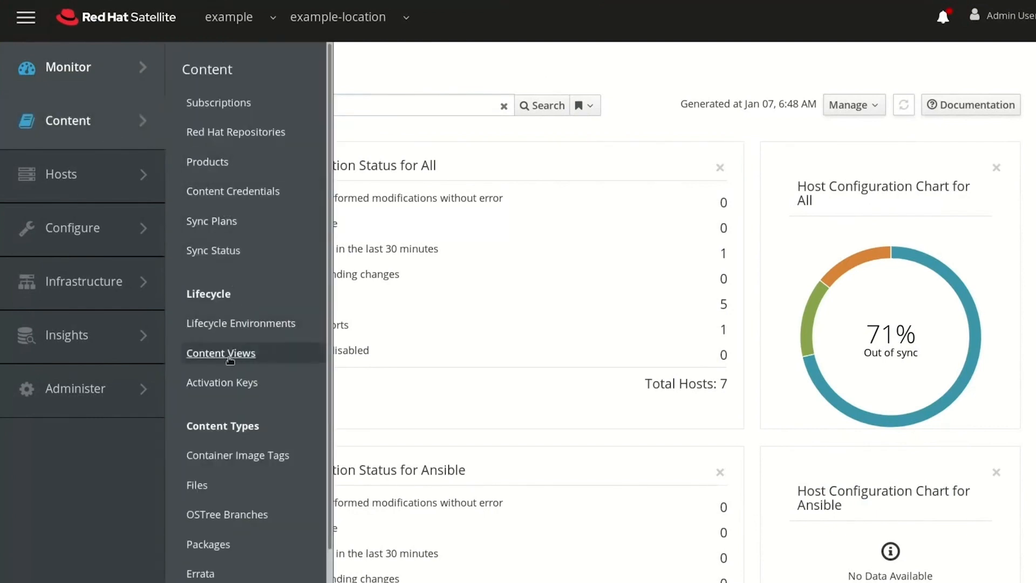
pyautogui.click(221, 353)
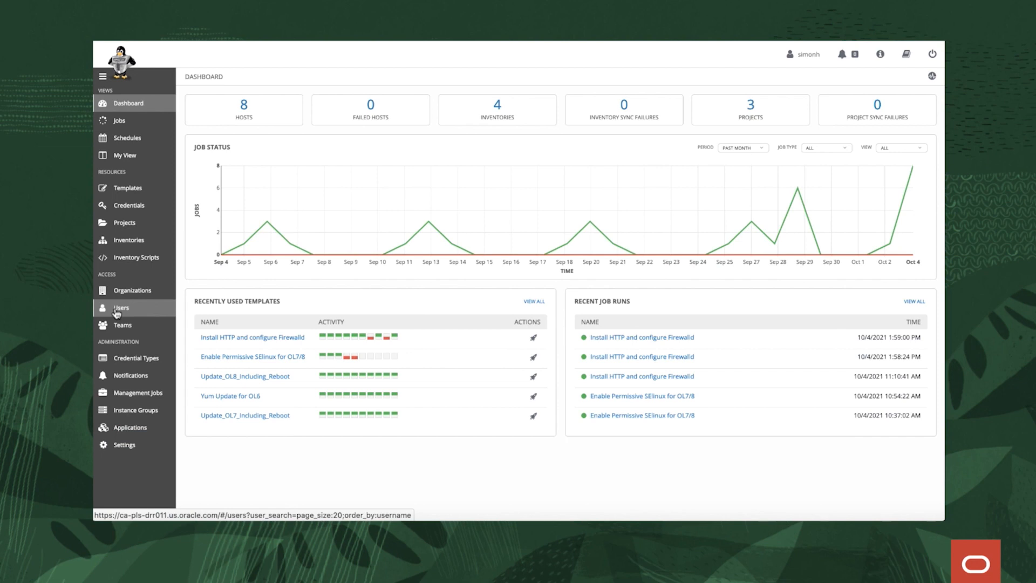
# - Browse the Projects, Inventories and Templates lists
pyautogui.click(124, 222)
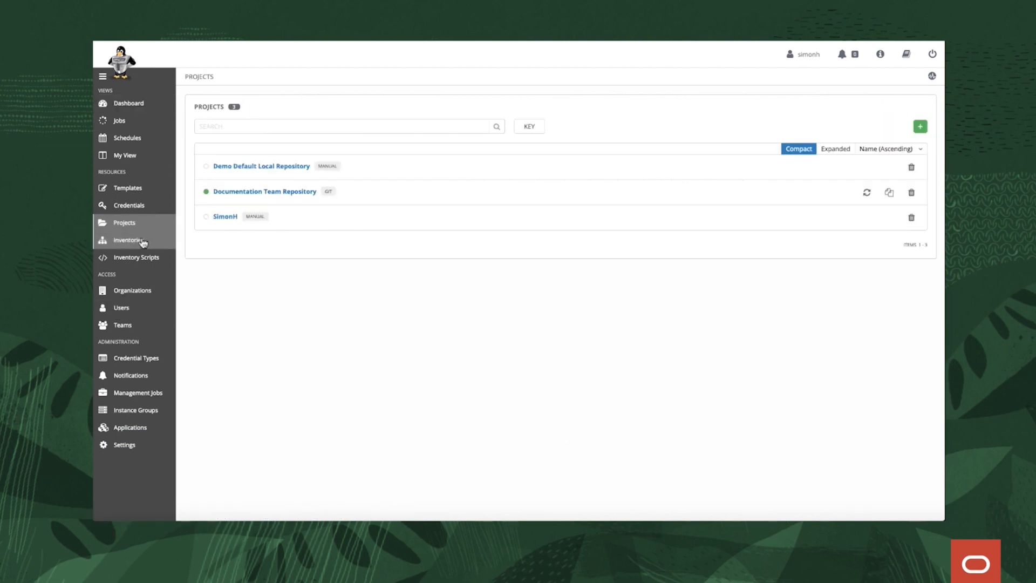
pyautogui.click(128, 240)
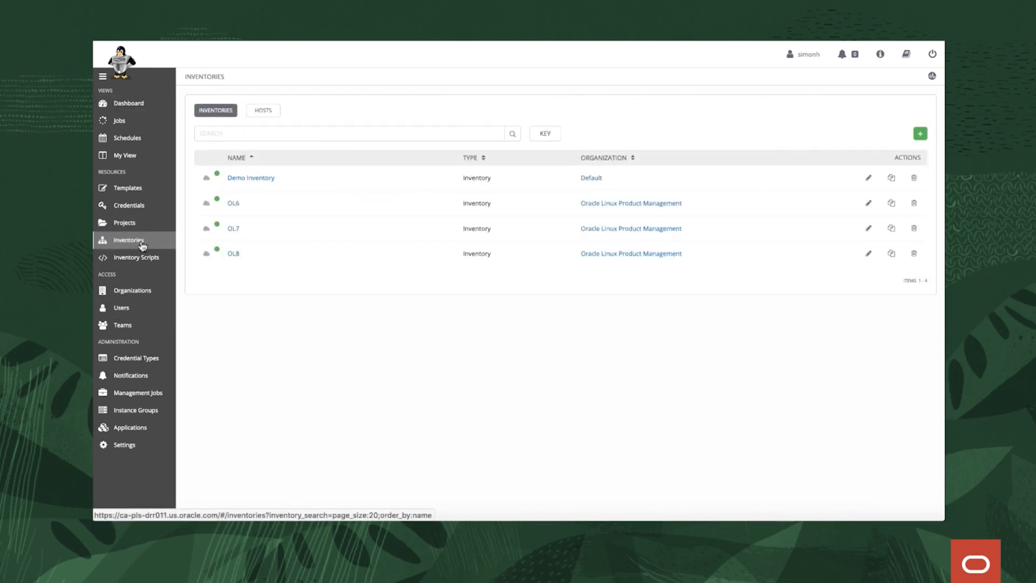
pyautogui.click(126, 187)
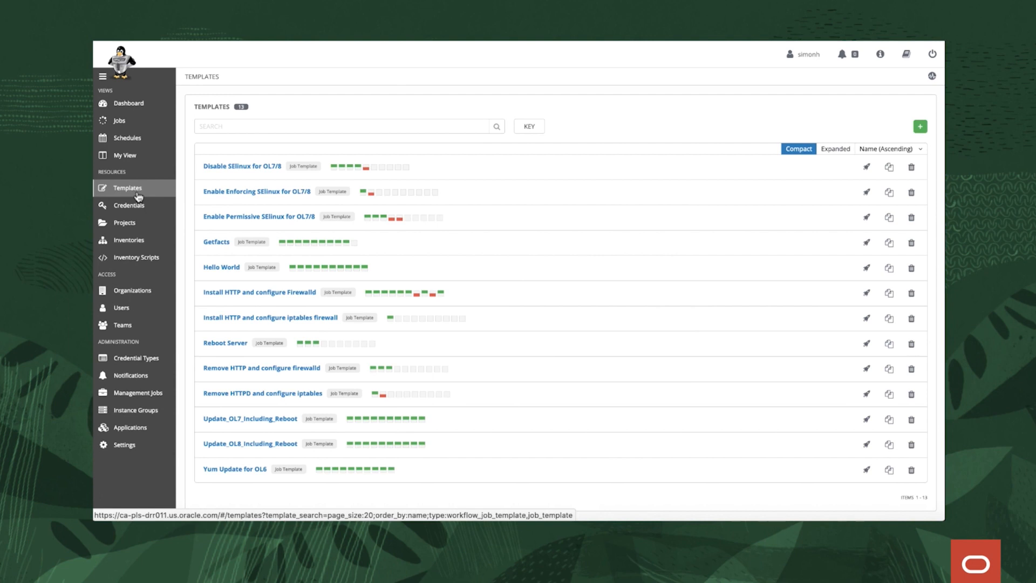
# - Launch the Install HTTP and configure Firewalld template and open its newest run from the Dashboard
pyautogui.click(865, 292)
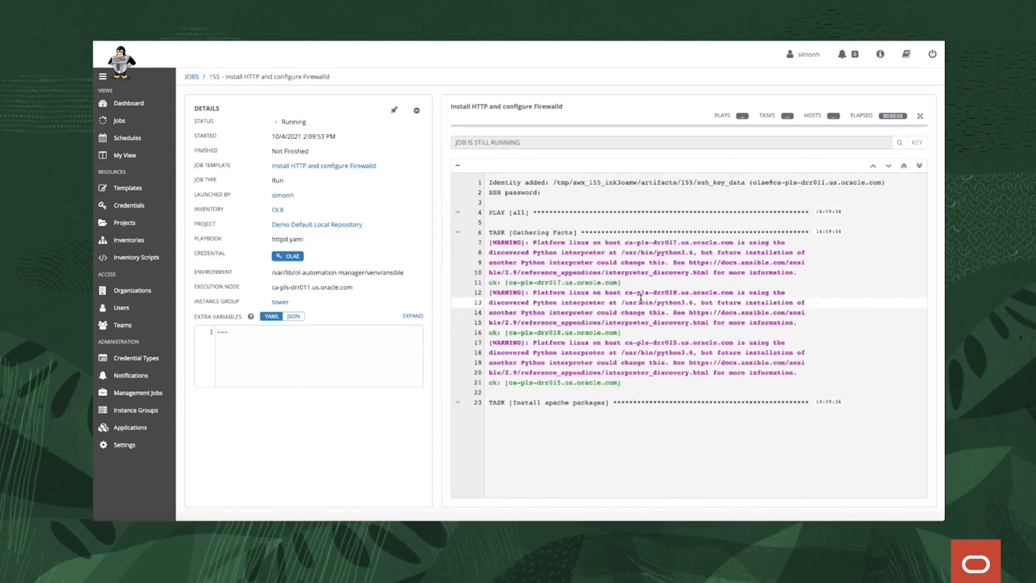
pyautogui.click(129, 103)
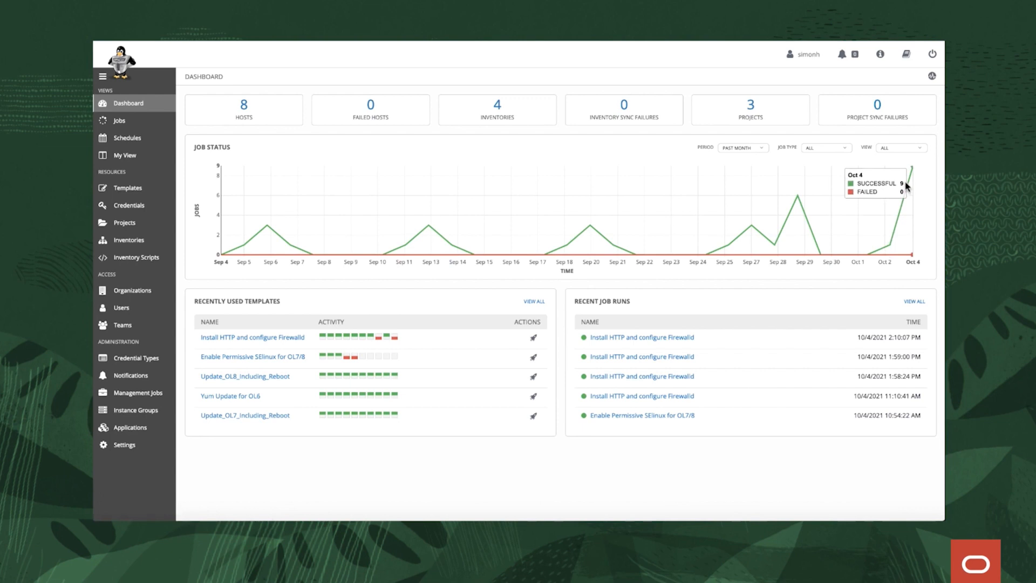
pyautogui.click(641, 337)
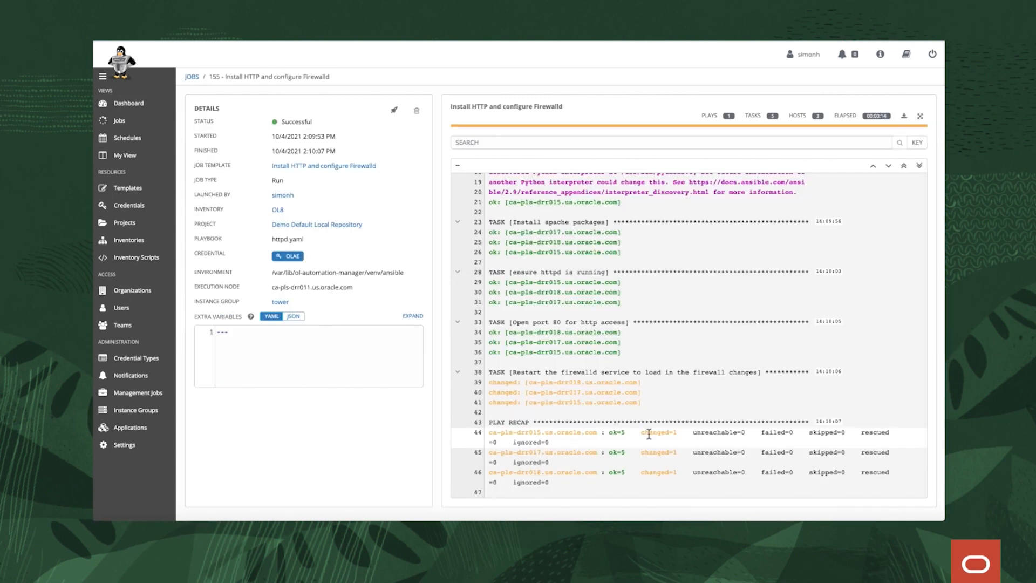
pyautogui.moveTo(624, 406)
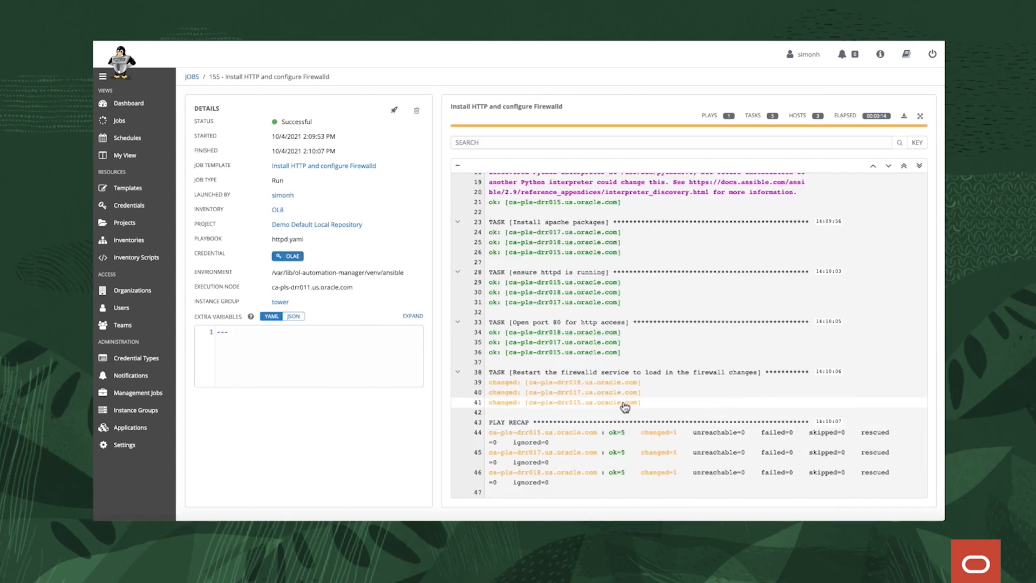